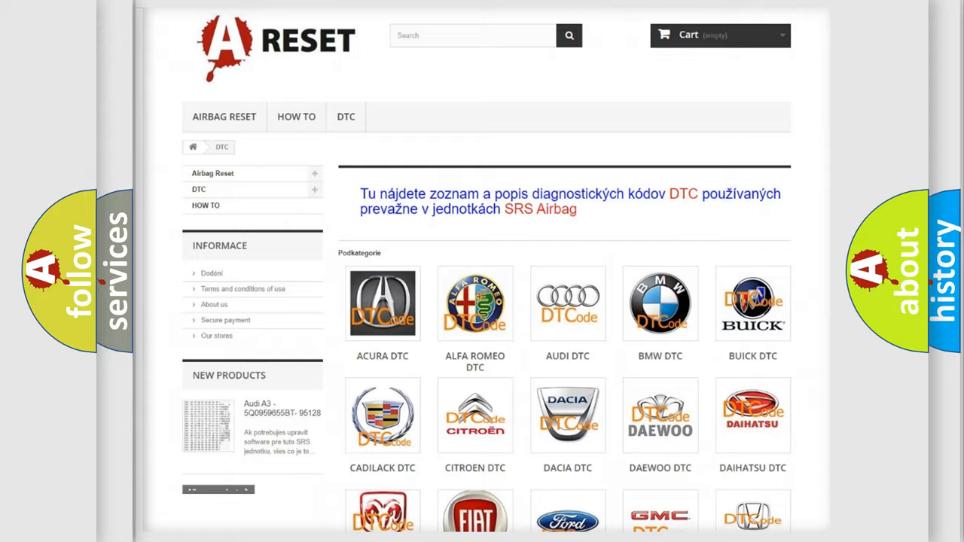
# Scroll the DTC brand grid and open the GMC trouble code listing.
pyautogui.scroll(-3)
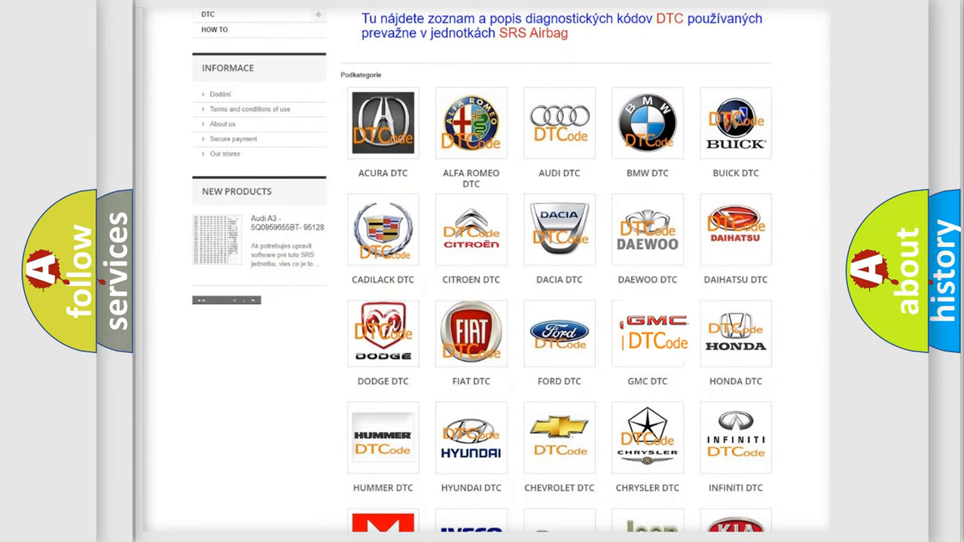
pyautogui.click(647, 332)
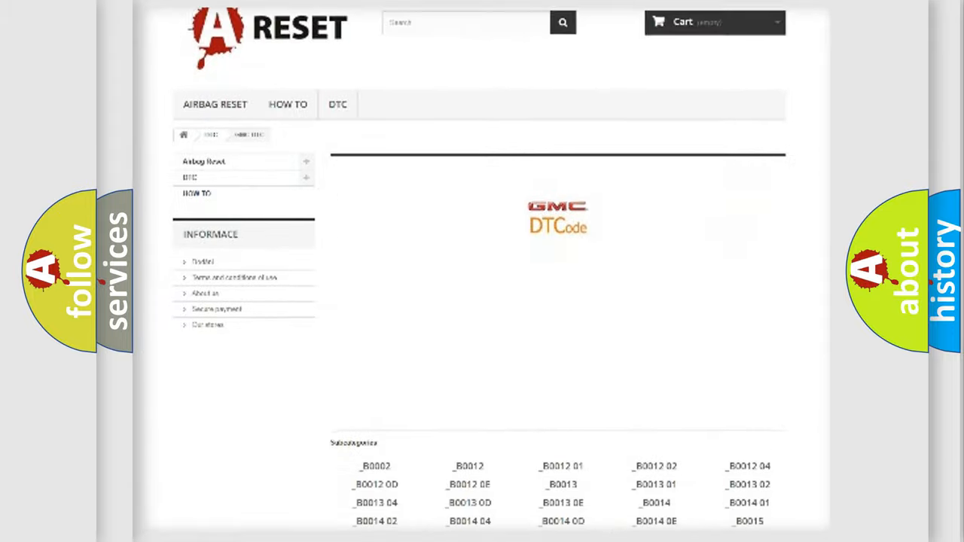
pyautogui.scroll(-3)
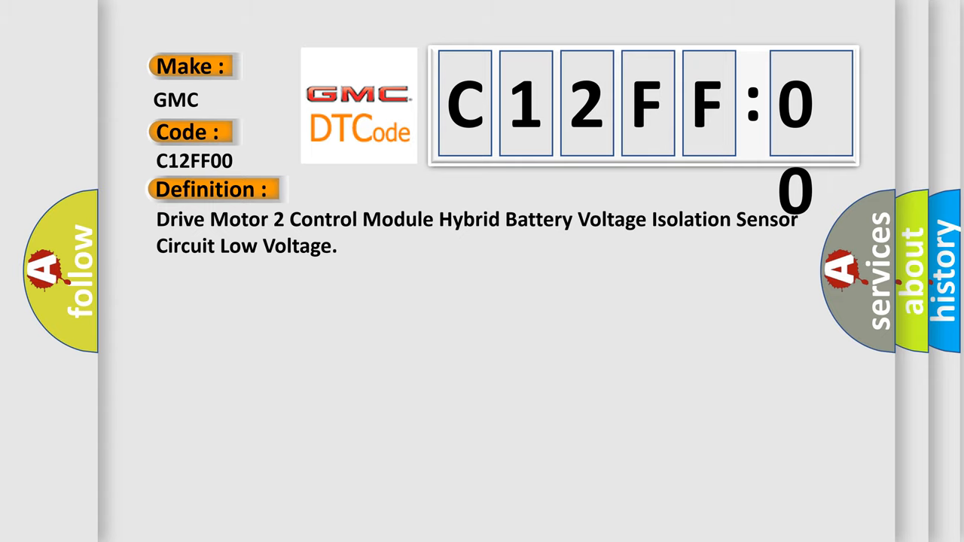
# Advance from the C12FF00 definition slide to its description of the motor control module check.
pyautogui.click(391, 190)
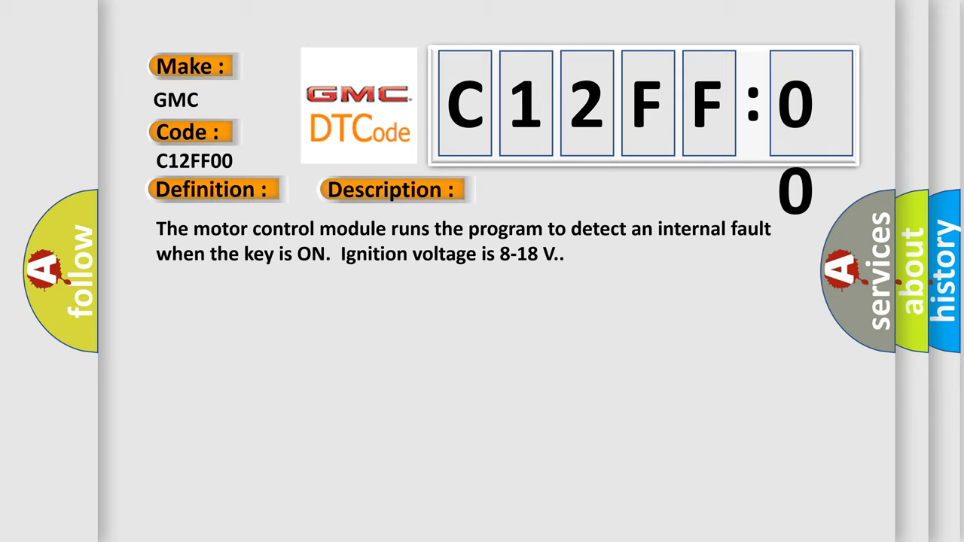
# Advance to the C12FF00 cause: isolation sensor voltage below 0V.
pyautogui.click(552, 189)
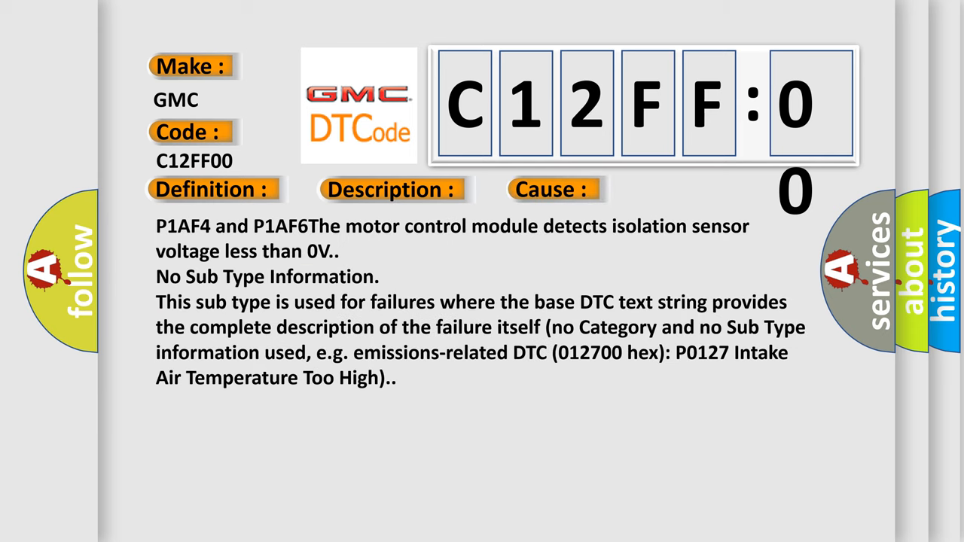